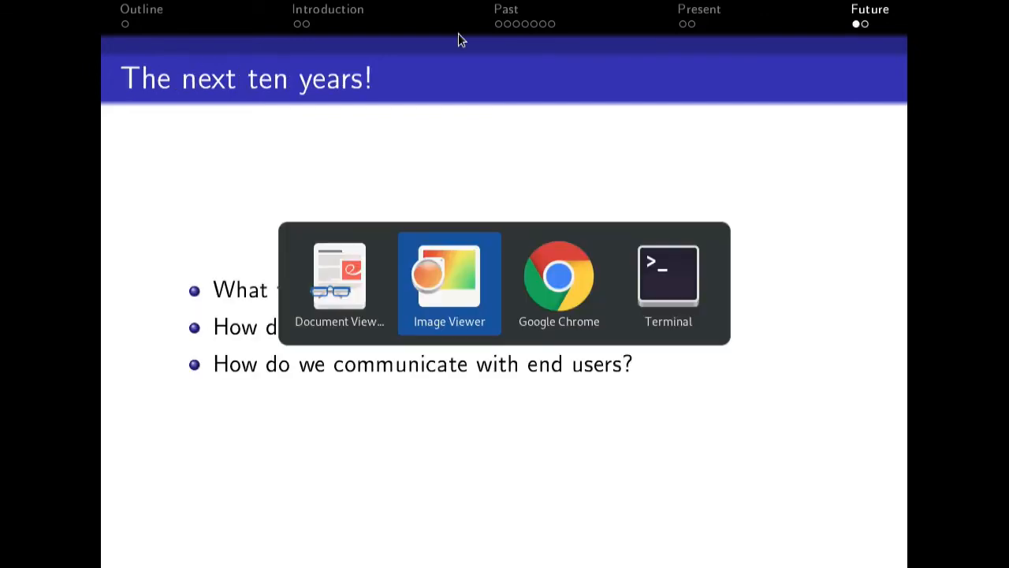
Step: Bring up the commits-per-company-per-release bar chart in Image Viewer
left_click(449, 276)
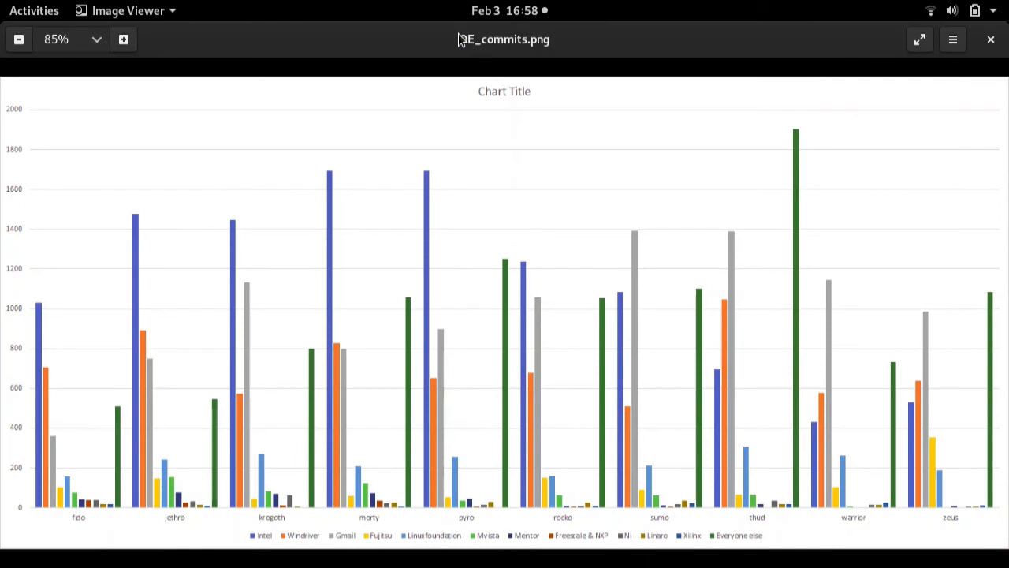